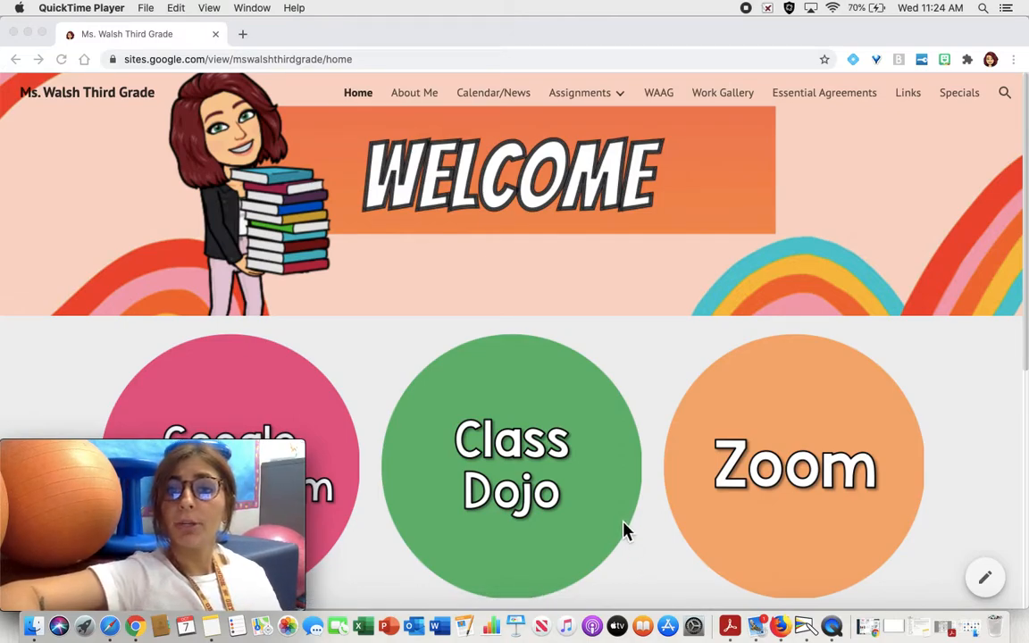
{"action": "mouse_move", "coordinate": [597, 139]}
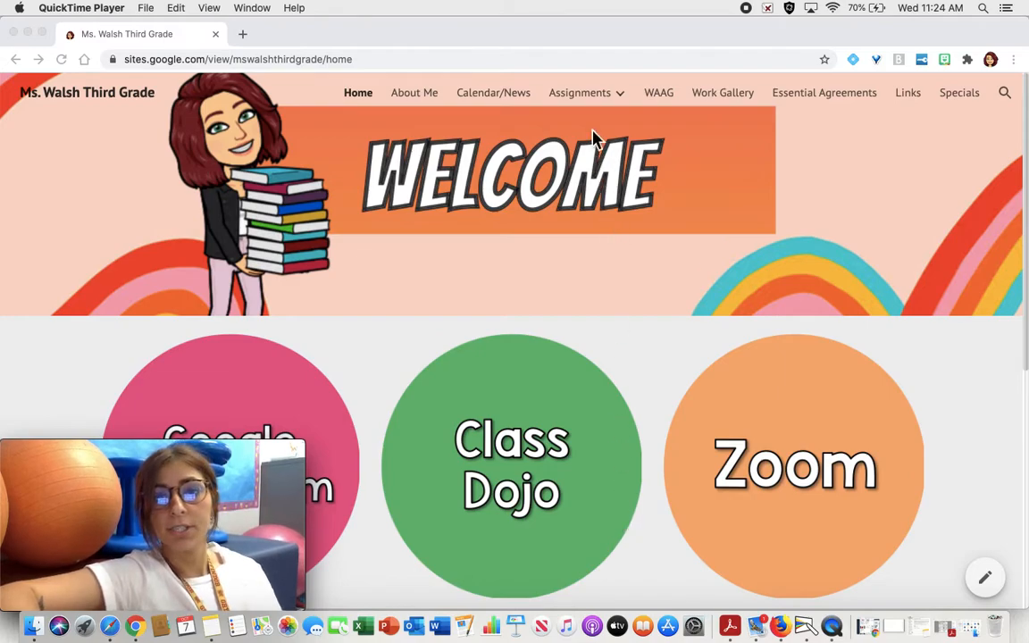
Navigate Assignments > Week of 10/5-10/9 > Thursday and open the Morning Work proper nouns slides
{"action": "left_click", "coordinate": [579, 93]}
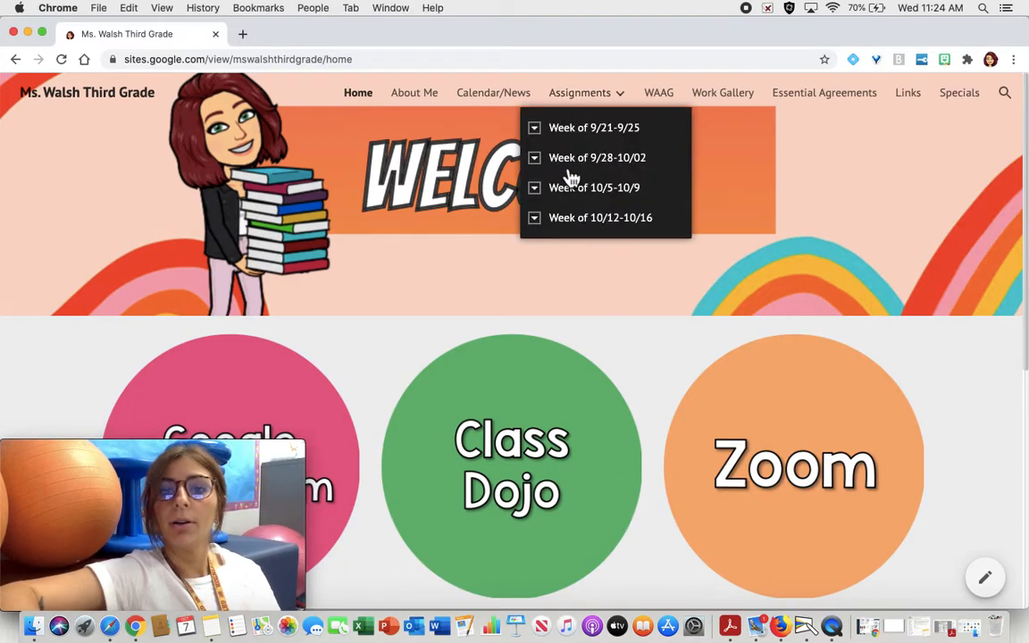
{"action": "mouse_move", "coordinate": [551, 200]}
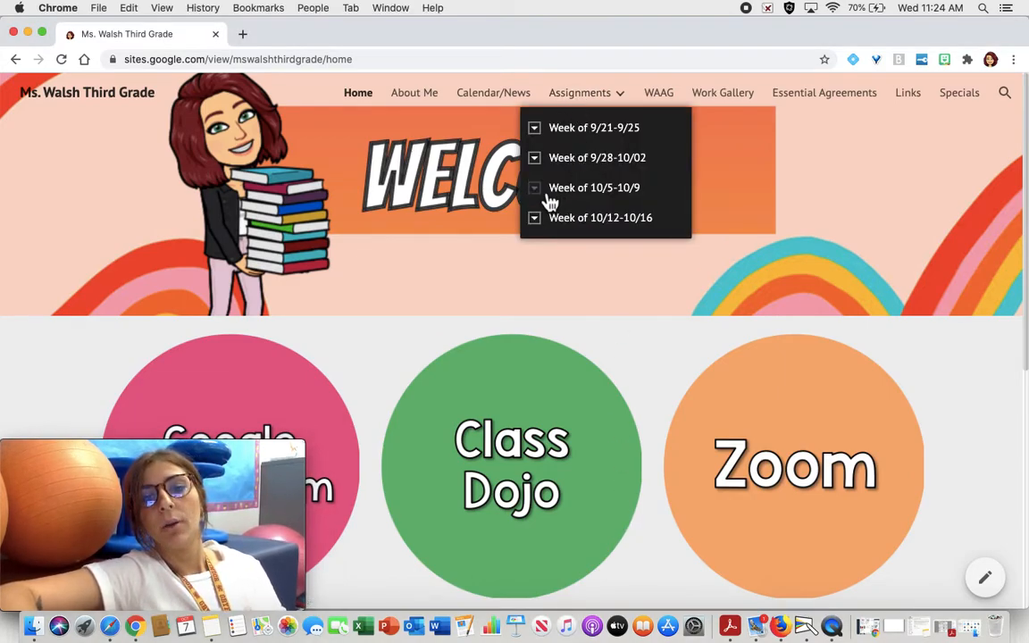
{"action": "left_click", "coordinate": [593, 188]}
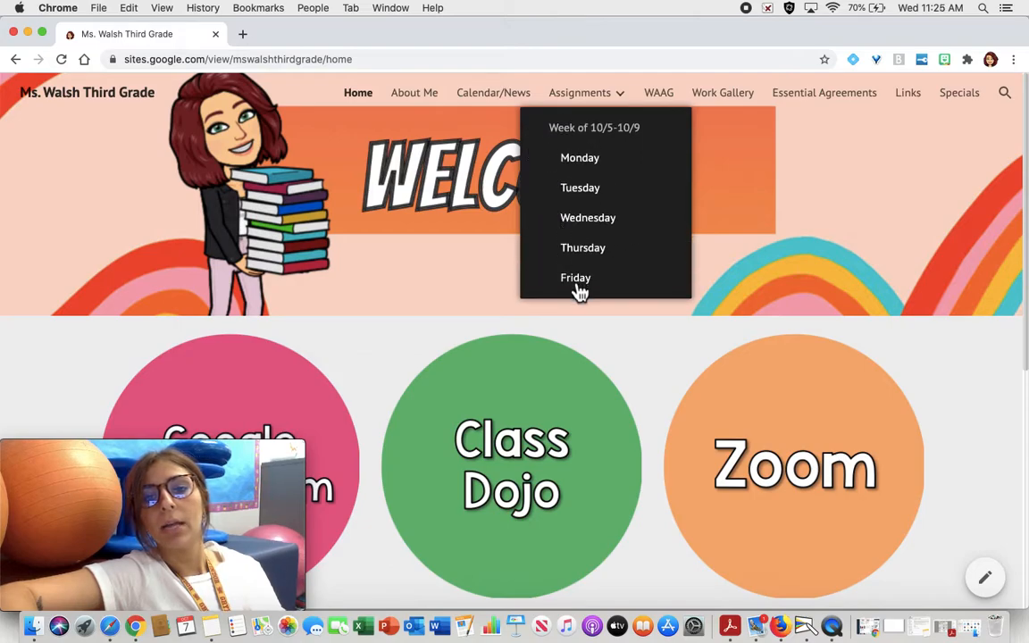
{"action": "left_click", "coordinate": [582, 247]}
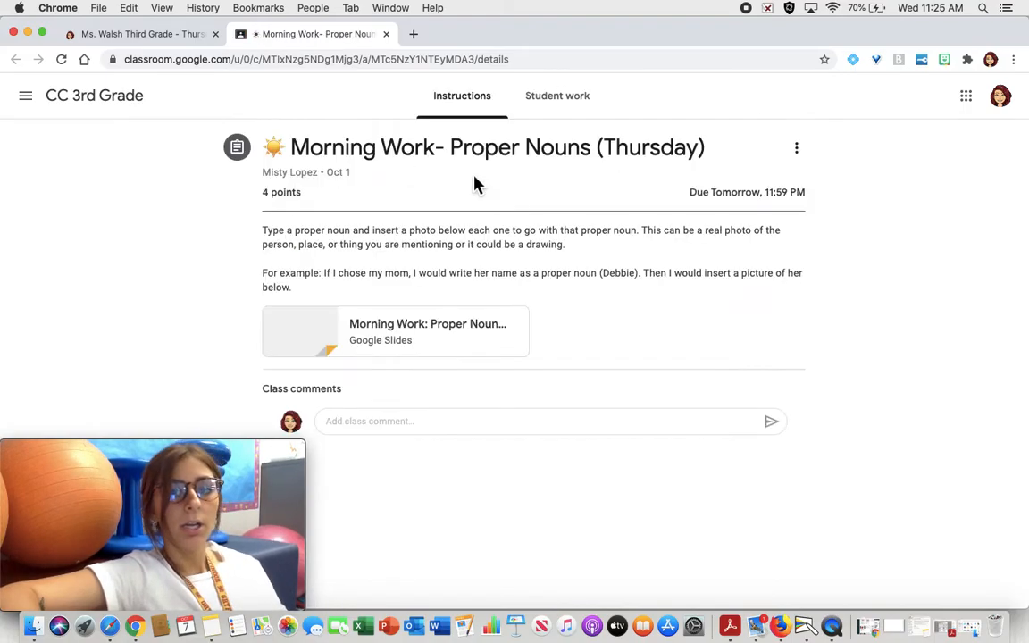
{"action": "mouse_move", "coordinate": [438, 339]}
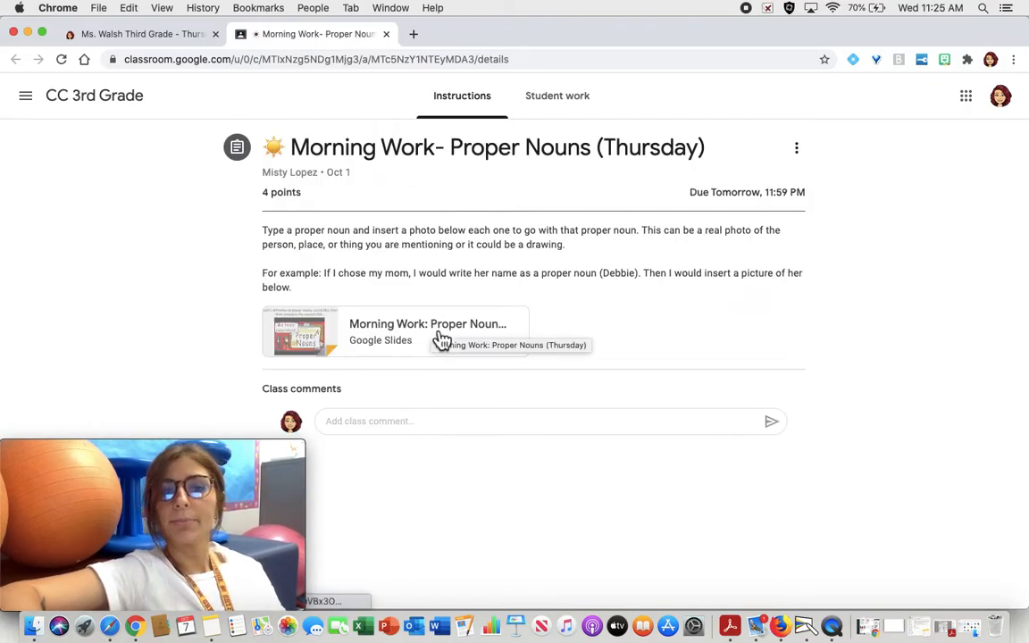
{"action": "left_click", "coordinate": [427, 331]}
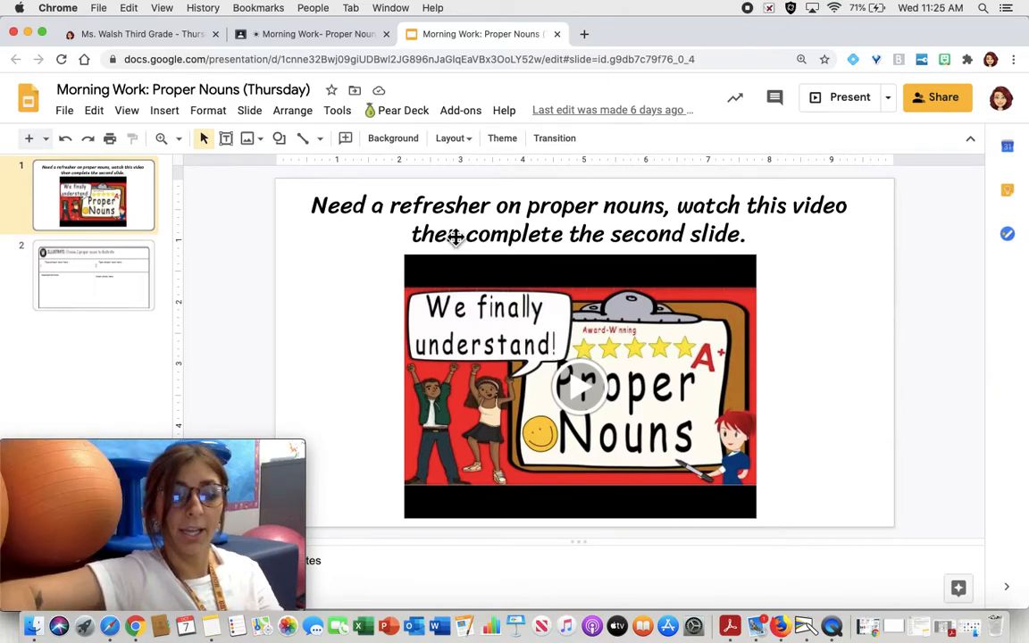
Show slide 2, the illustrate-two-proper-nouns activity
{"action": "left_click", "coordinate": [93, 275]}
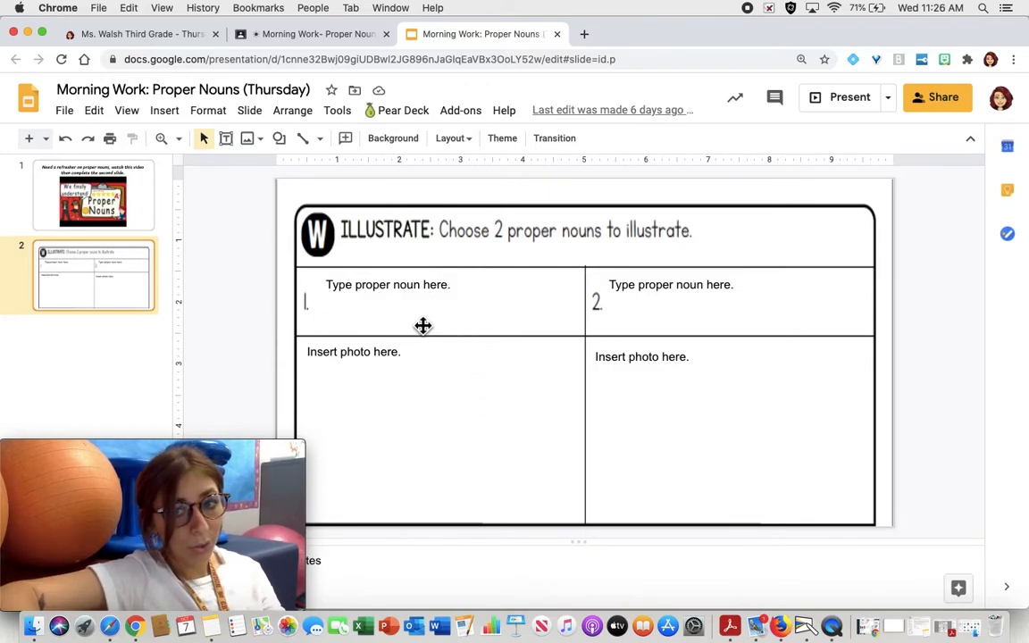
{"action": "mouse_move", "coordinate": [464, 293]}
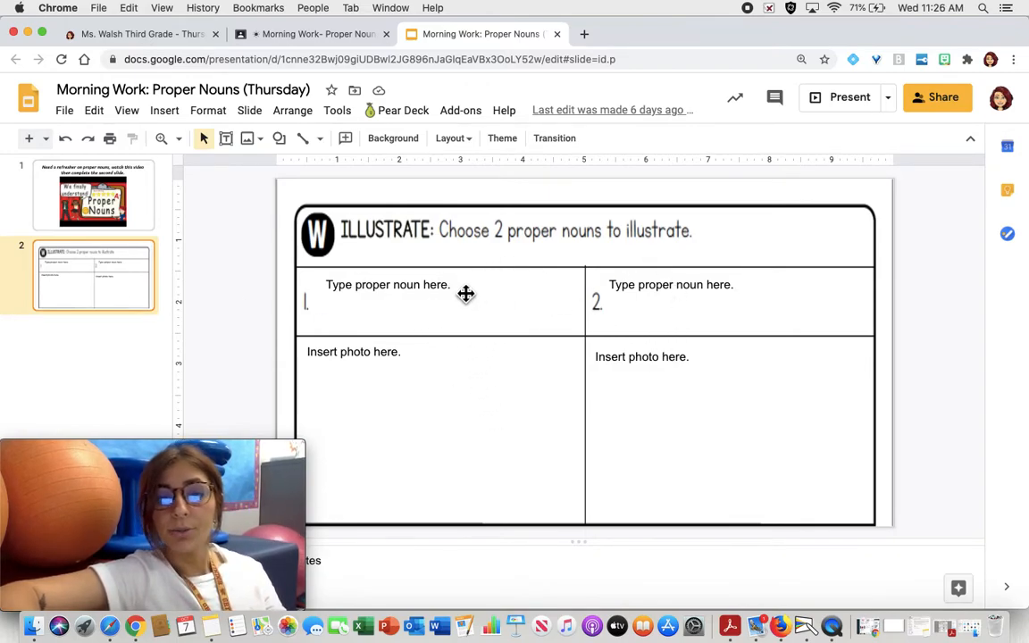
{"action": "mouse_move", "coordinate": [429, 414]}
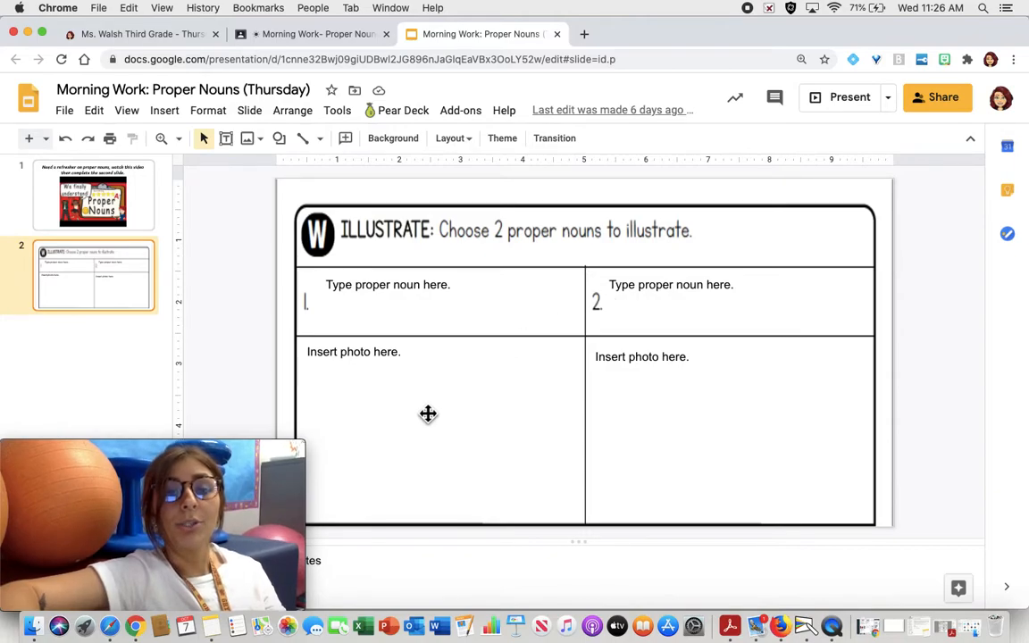
{"action": "mouse_move", "coordinate": [188, 170]}
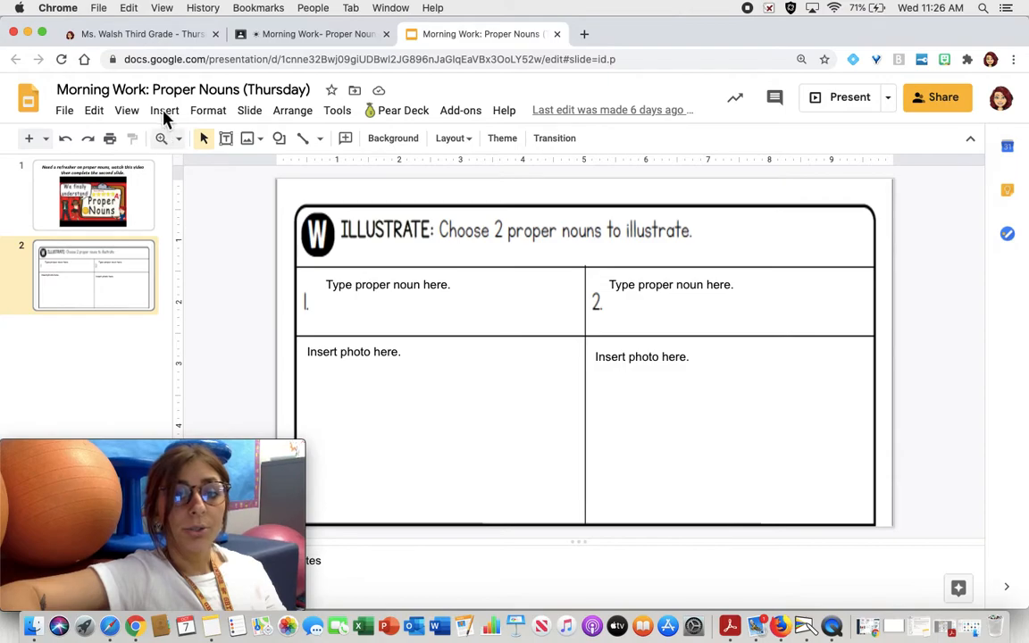
{"action": "left_click", "coordinate": [165, 111]}
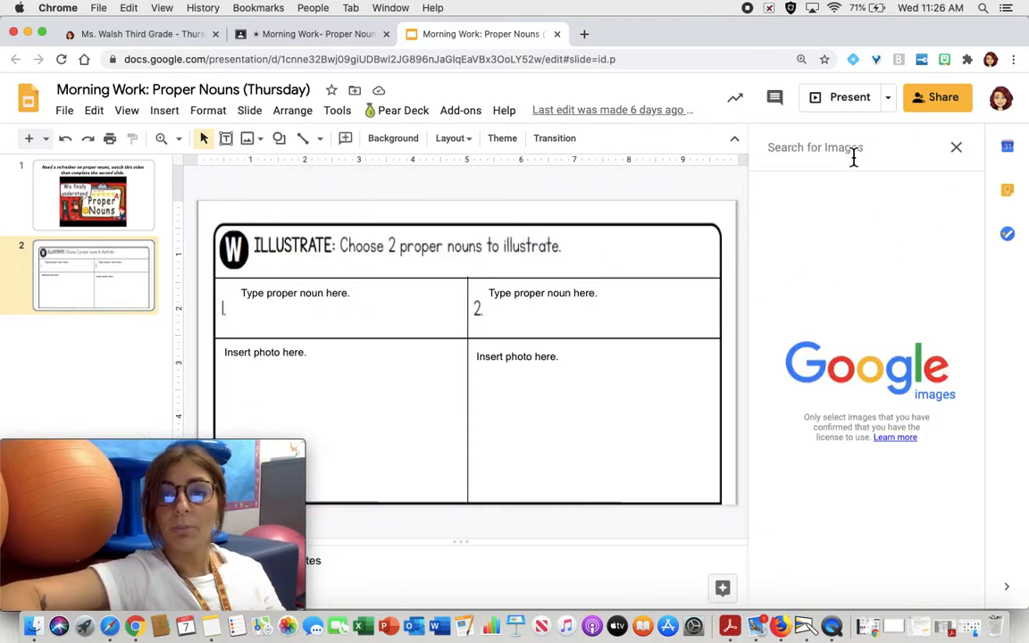
{"action": "mouse_move", "coordinate": [826, 197]}
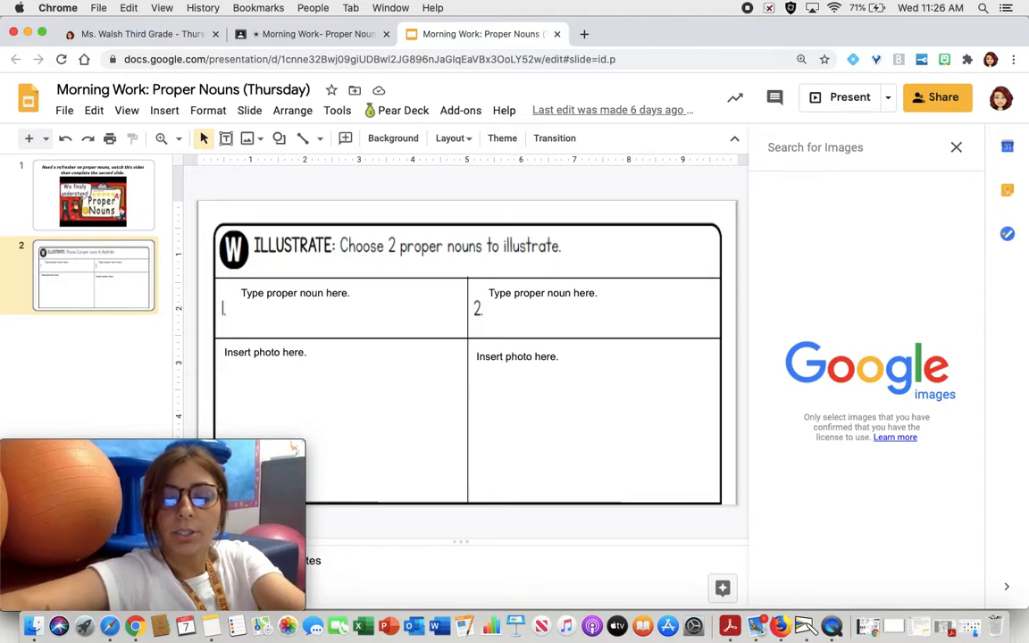
{"action": "type", "text": "Disneyland"}
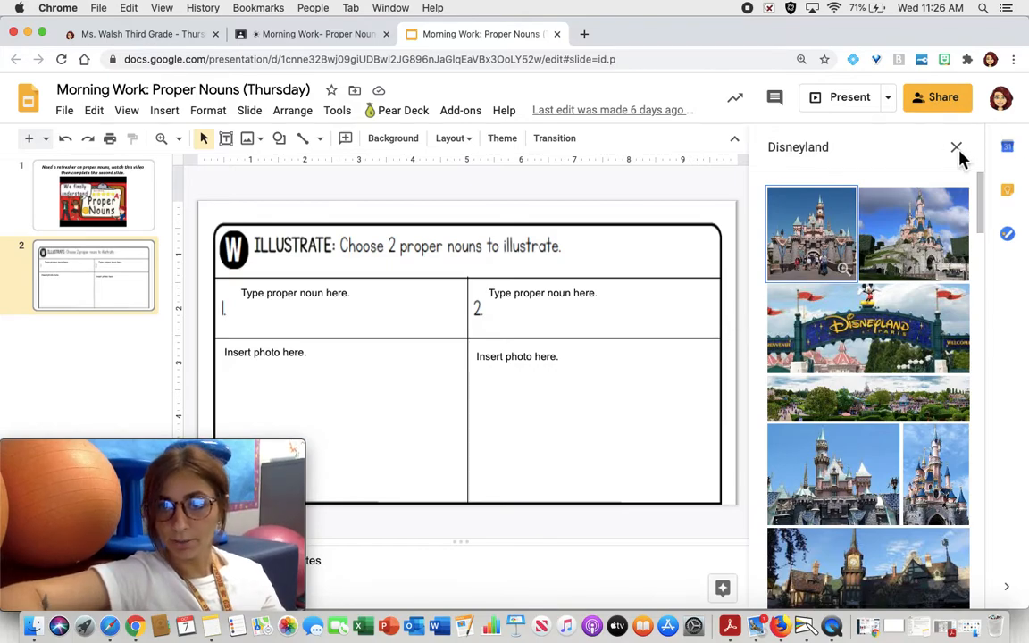
{"action": "left_click", "coordinate": [956, 146]}
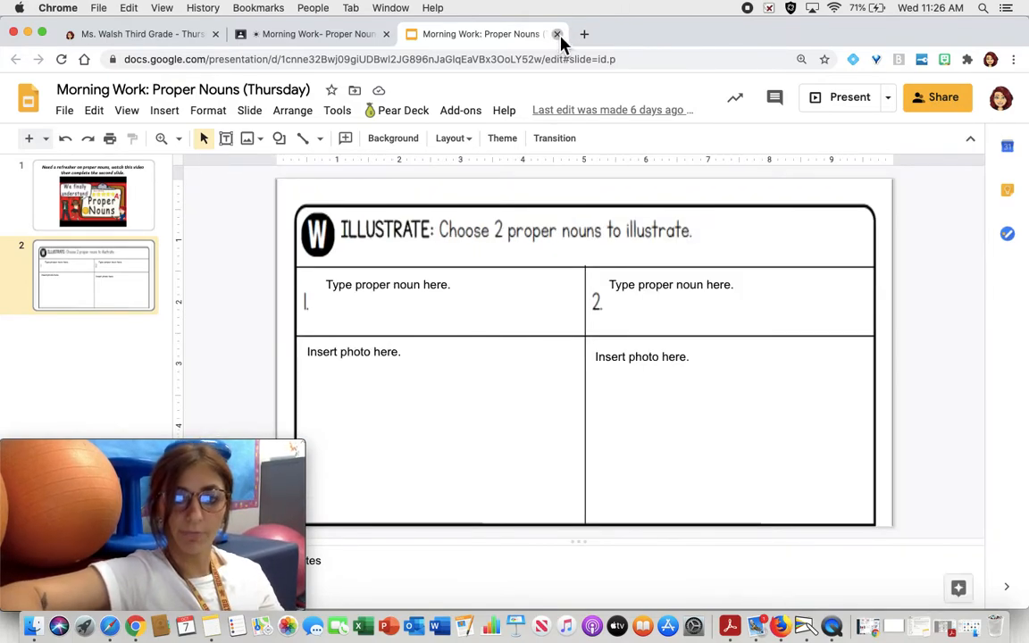
Close the proper nouns presentation and the fruits vs. veggies journal assignment tabs
{"action": "left_click", "coordinate": [557, 34]}
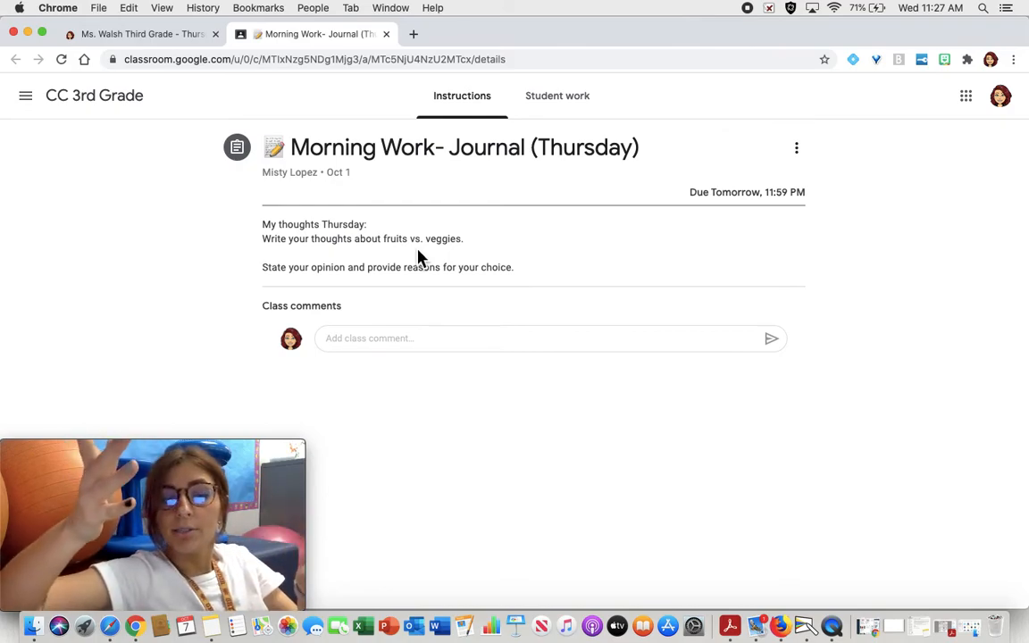
{"action": "mouse_move", "coordinate": [402, 81]}
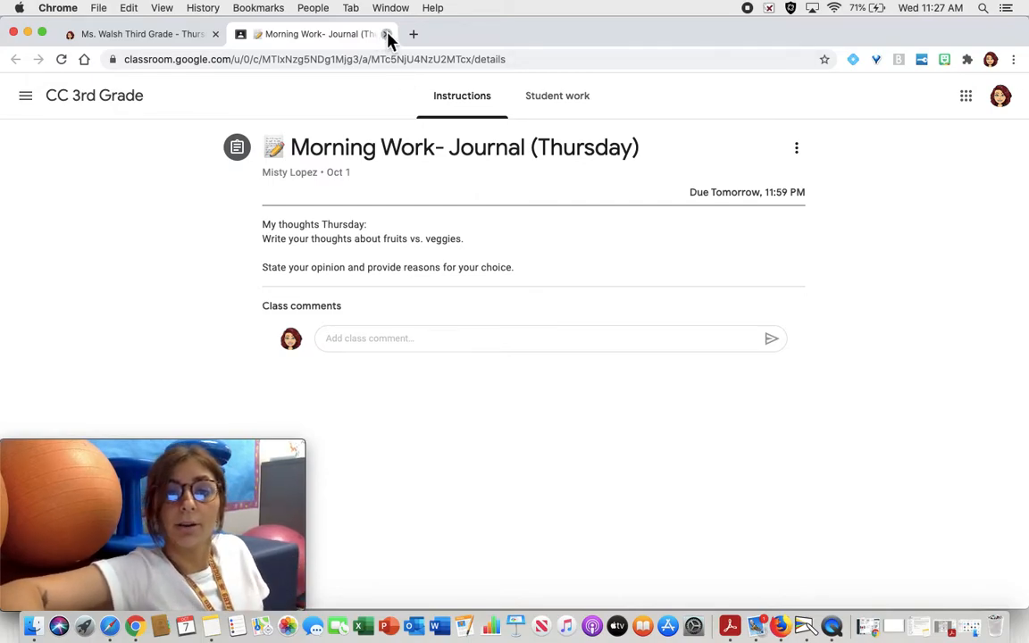
{"action": "left_click", "coordinate": [386, 34]}
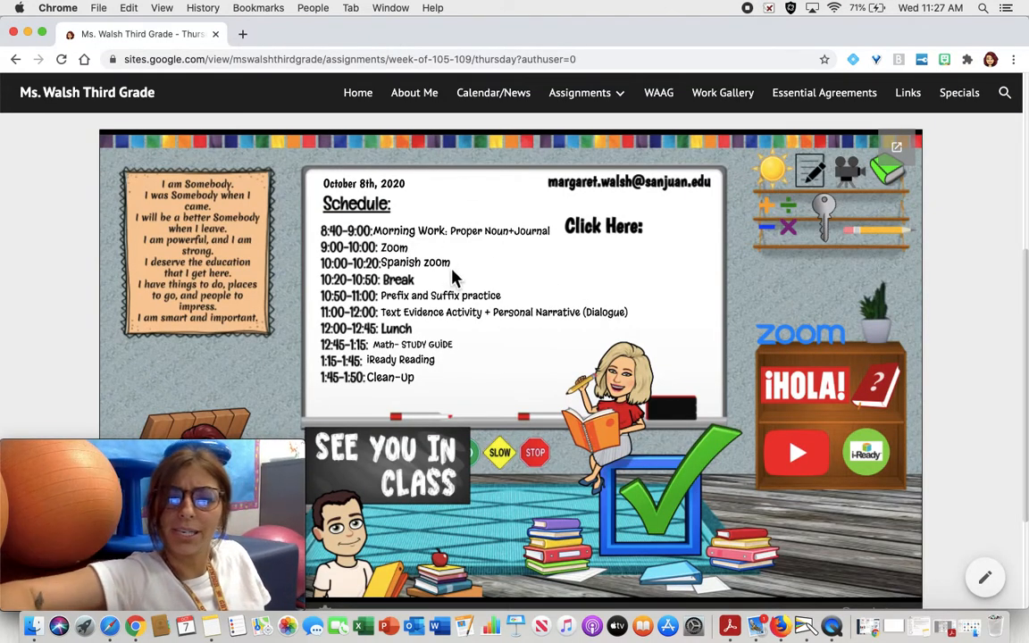
{"action": "mouse_move", "coordinate": [463, 261]}
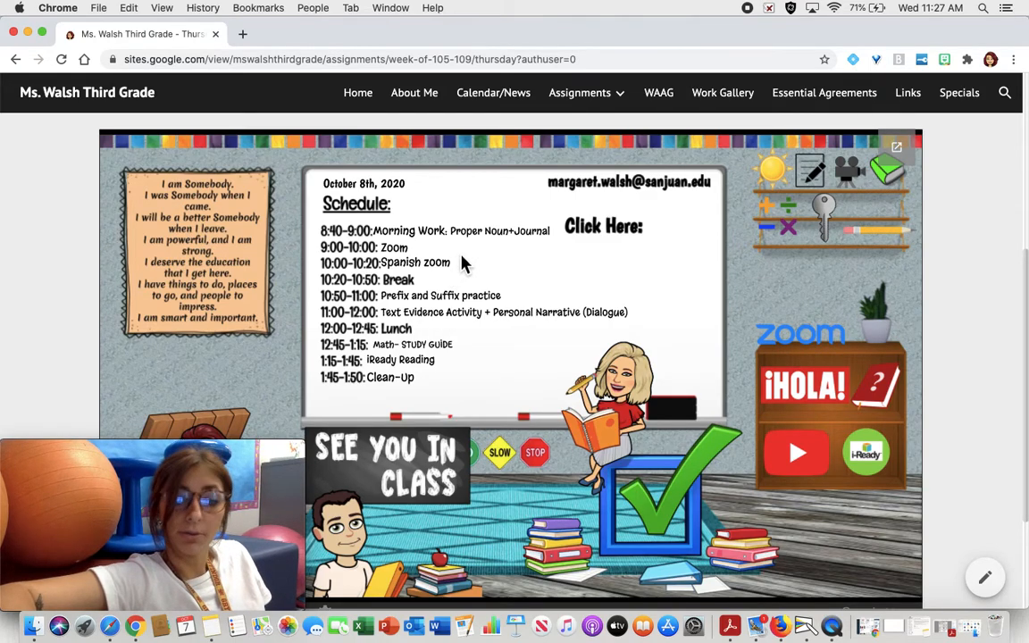
{"action": "mouse_move", "coordinate": [447, 275]}
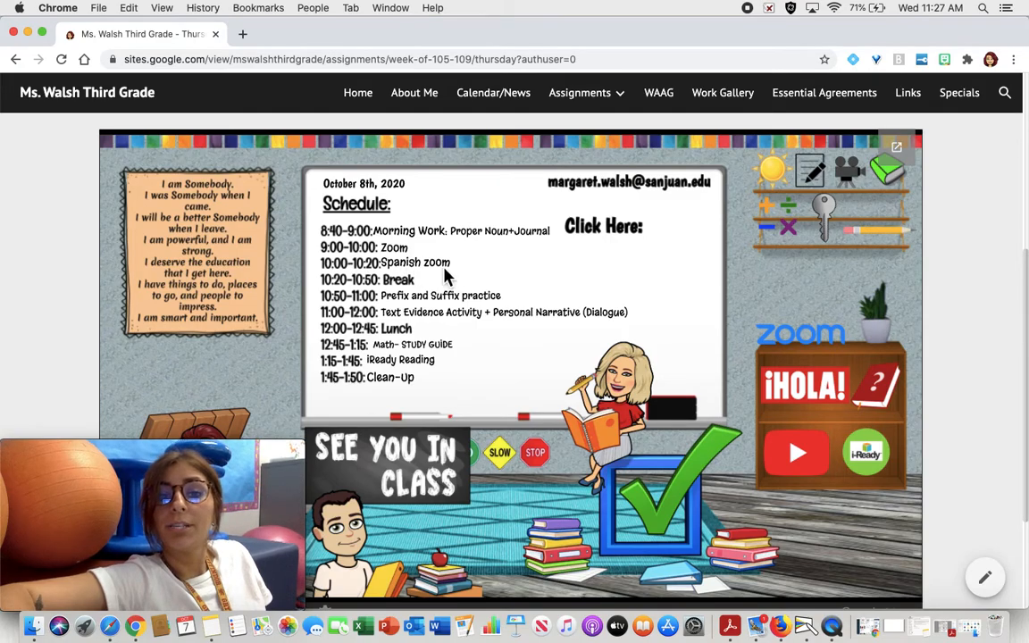
{"action": "mouse_move", "coordinate": [785, 402]}
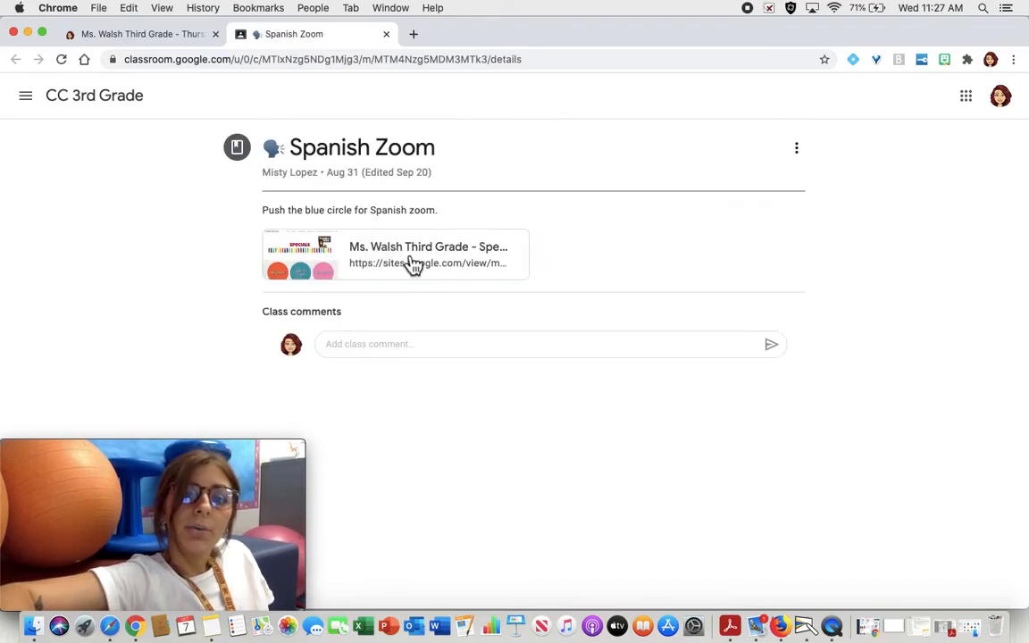
Follow the Ms. Walsh Third Grade link to the Specials page and look down it
{"action": "left_click", "coordinate": [411, 263]}
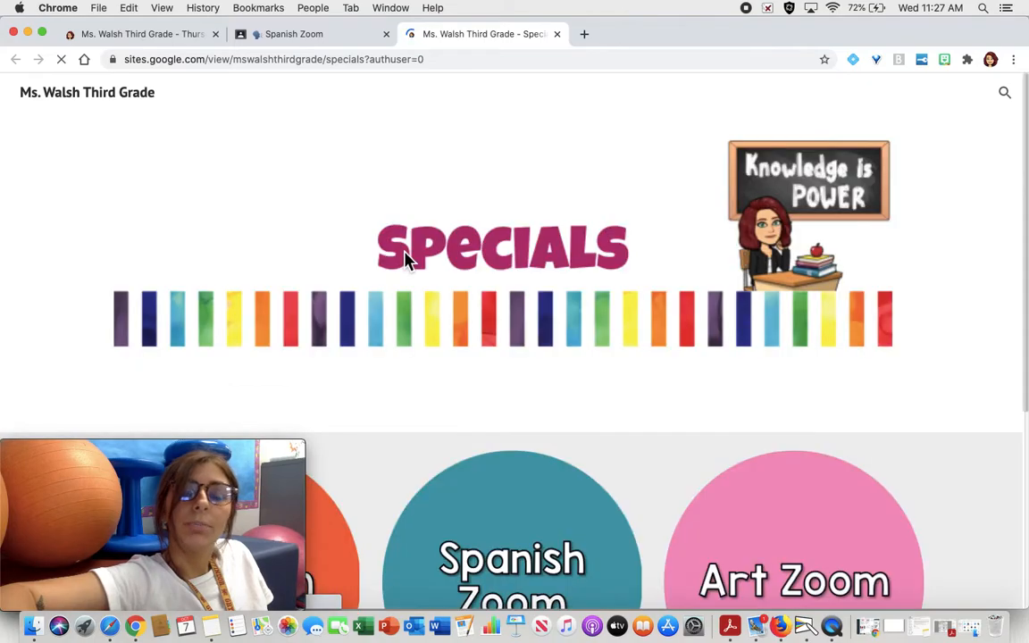
{"action": "scroll", "scroll_direction": "down", "scroll_amount": 3}
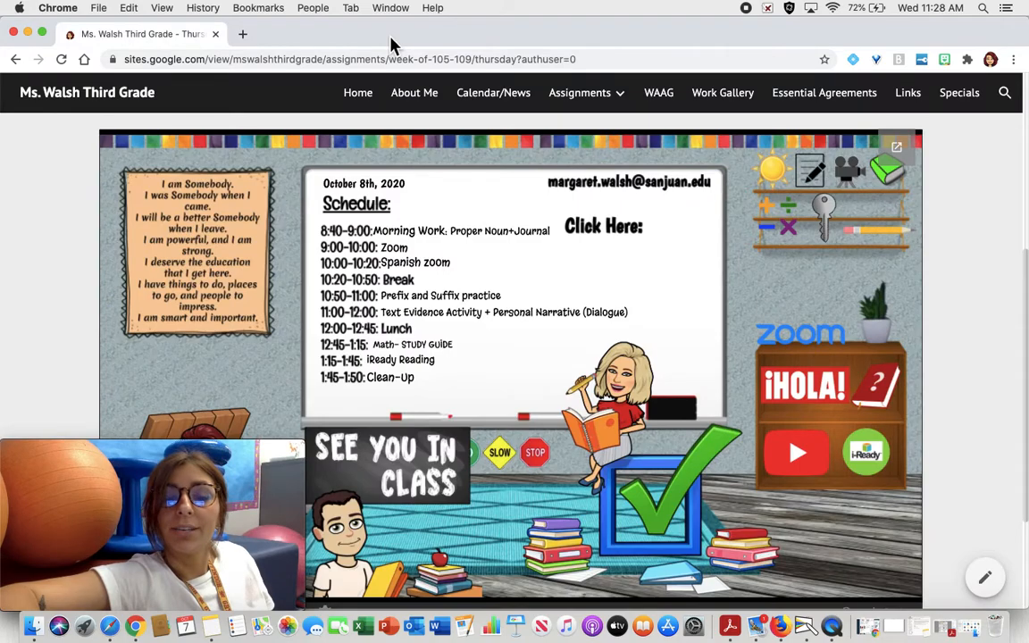
Scroll the Thursday schedule and open the Daily Prefix/Suffix Practice video
{"action": "scroll", "scroll_direction": "down", "scroll_amount": 3}
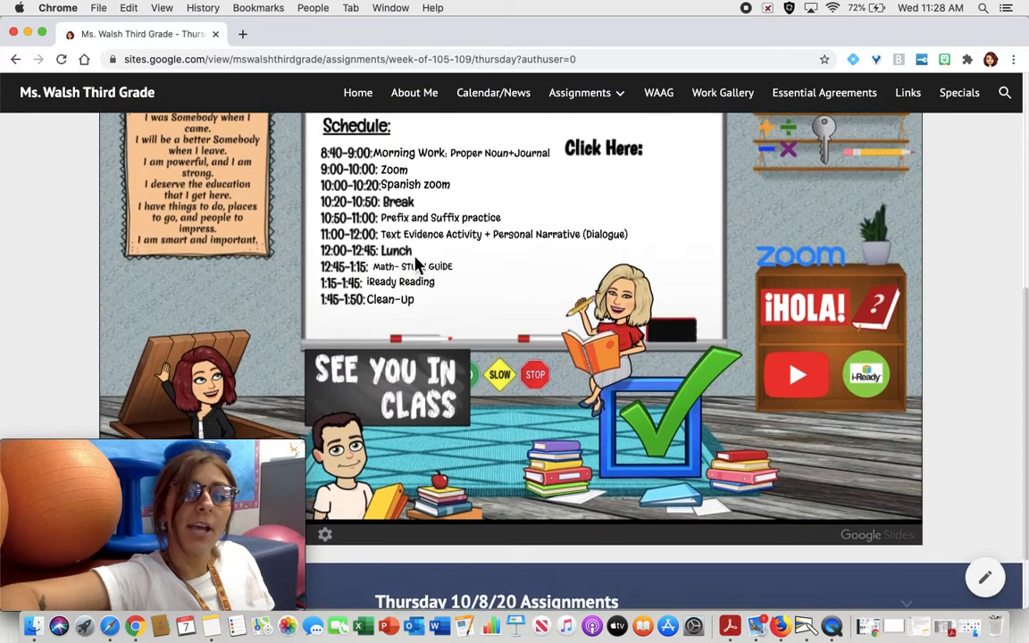
{"action": "scroll", "scroll_direction": "down", "scroll_amount": 3}
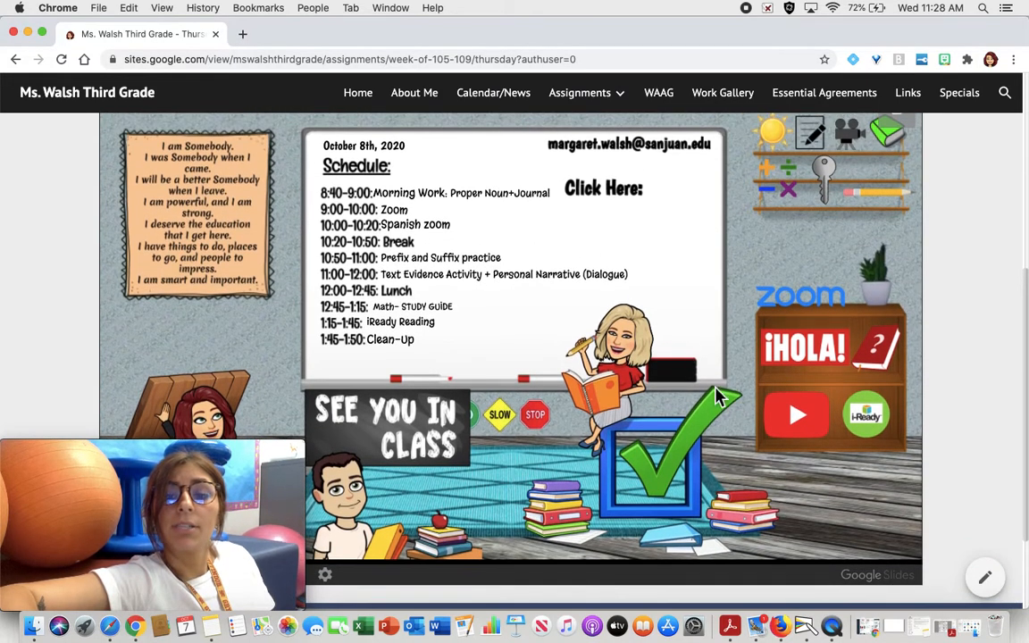
{"action": "left_click", "coordinate": [797, 414]}
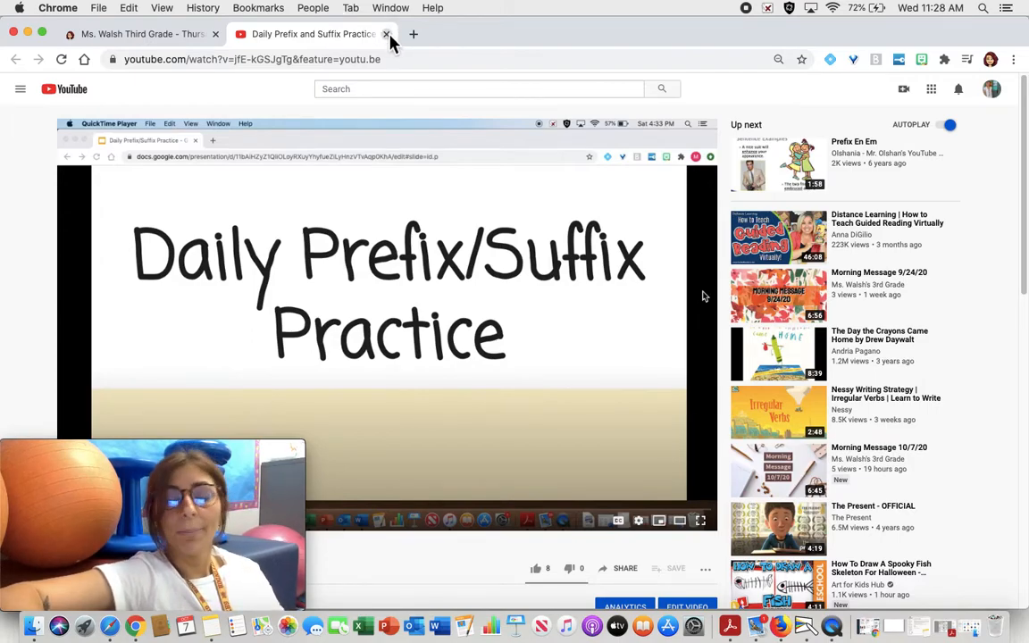
Close the prefix and suffix video and continue down the schedule
{"action": "left_click", "coordinate": [386, 34]}
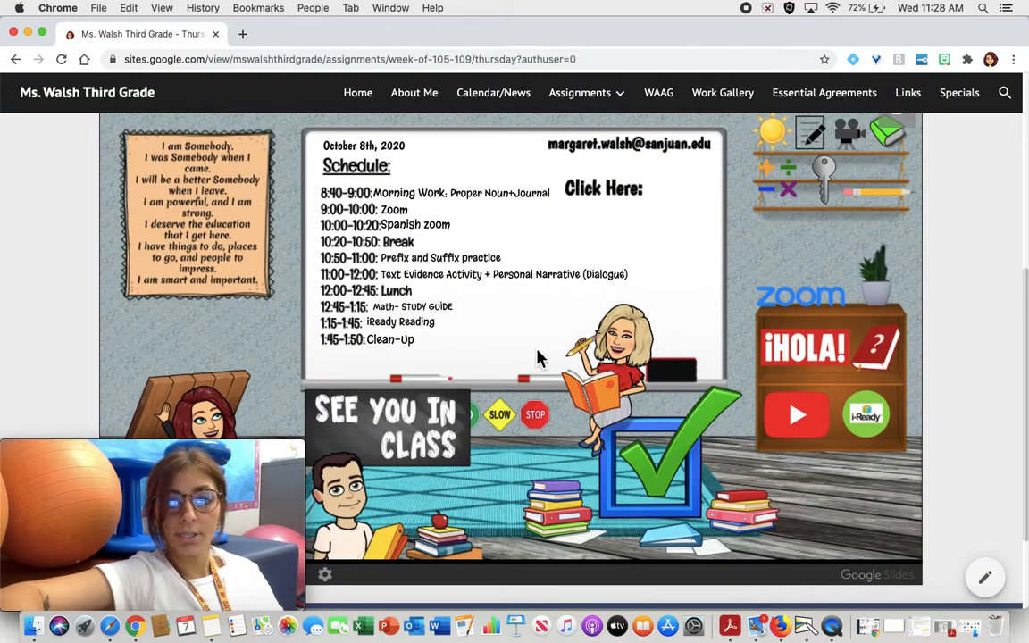
{"action": "scroll", "scroll_direction": "down", "scroll_amount": 3}
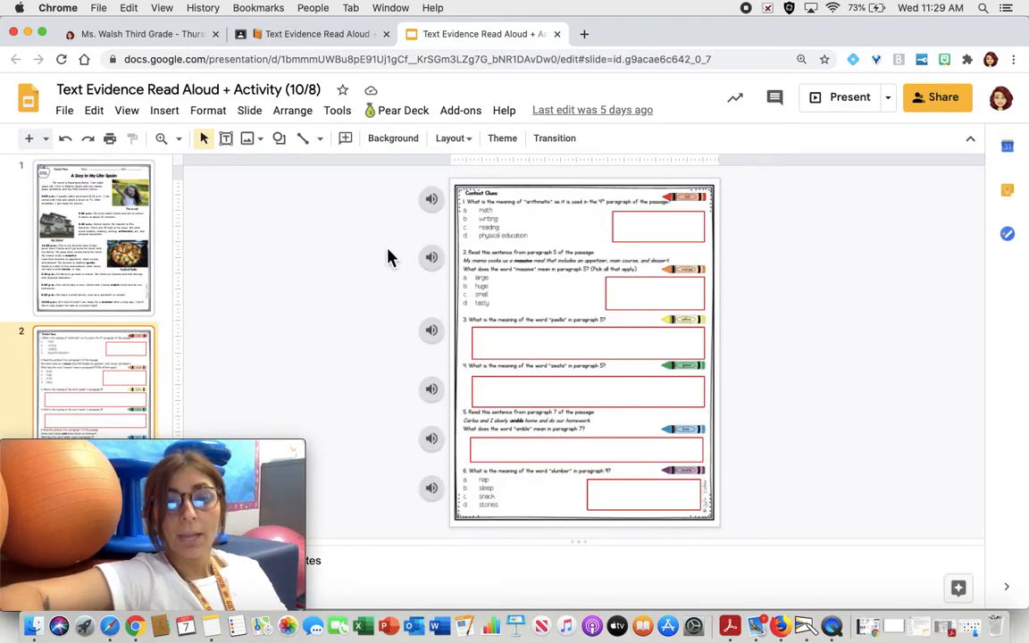
{"action": "mouse_move", "coordinate": [514, 462]}
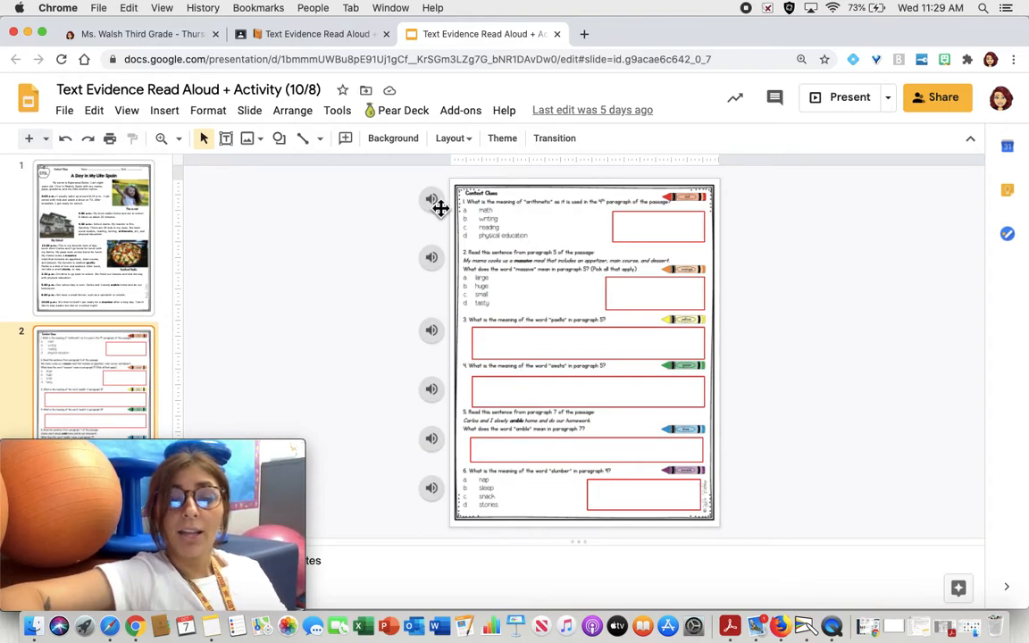
Play the read-aloud audio for question 1 on the Context Clues slide
{"action": "left_click", "coordinate": [432, 200]}
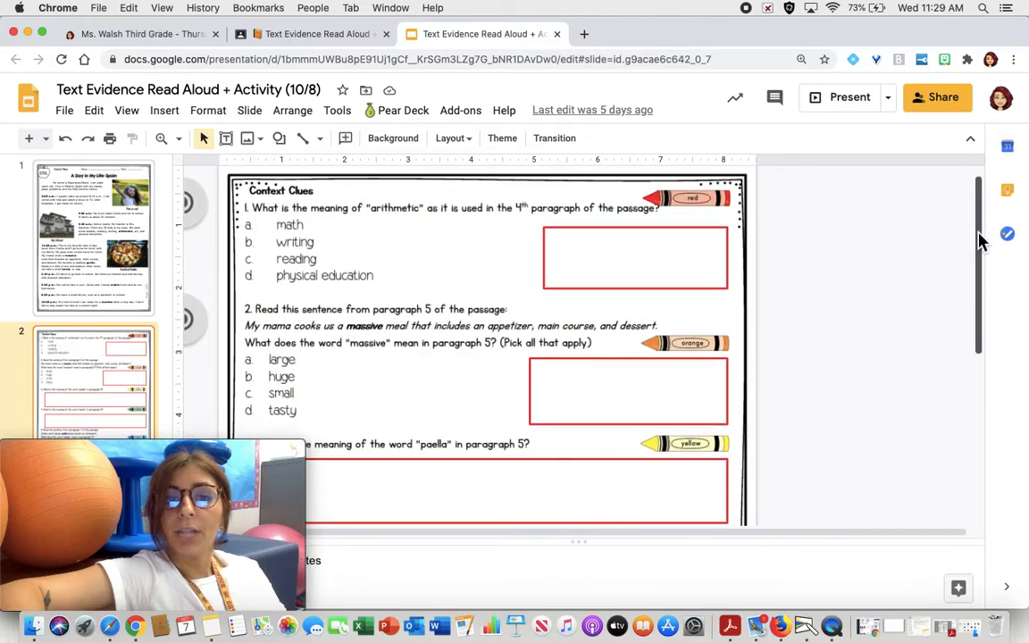
{"action": "scroll", "scroll_direction": "down", "scroll_amount": 3}
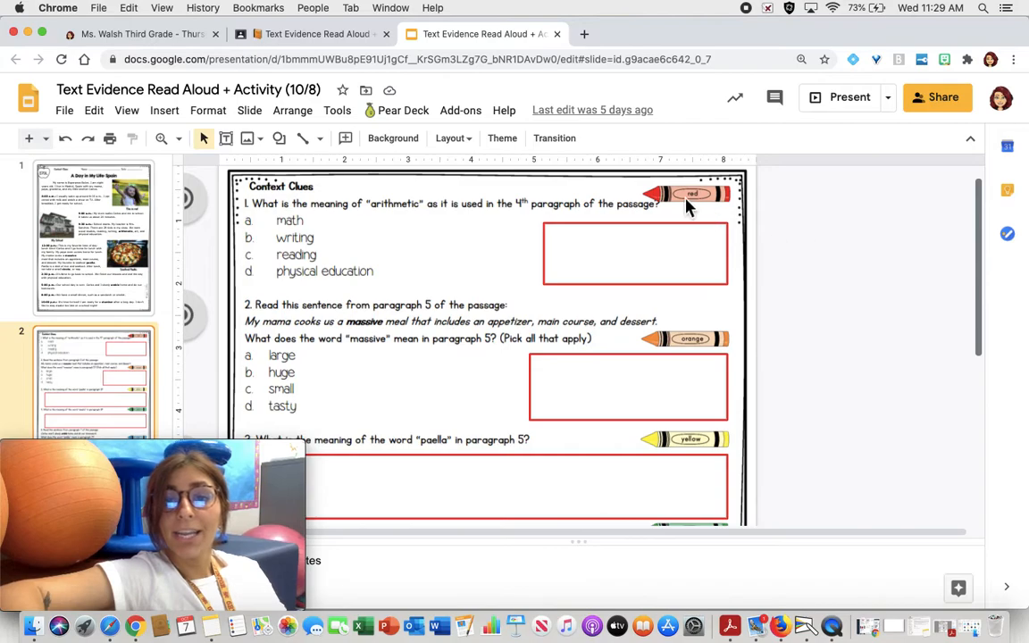
{"action": "mouse_move", "coordinate": [743, 214]}
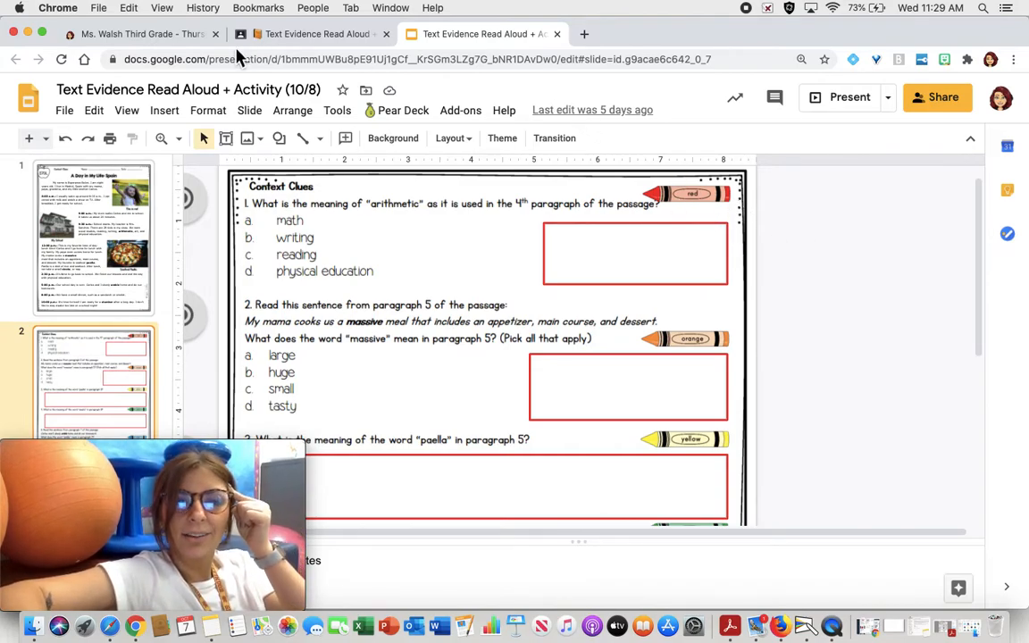
Switch to the How to Highlight Text Tutorial assignment in Classroom
{"action": "left_click", "coordinate": [134, 34]}
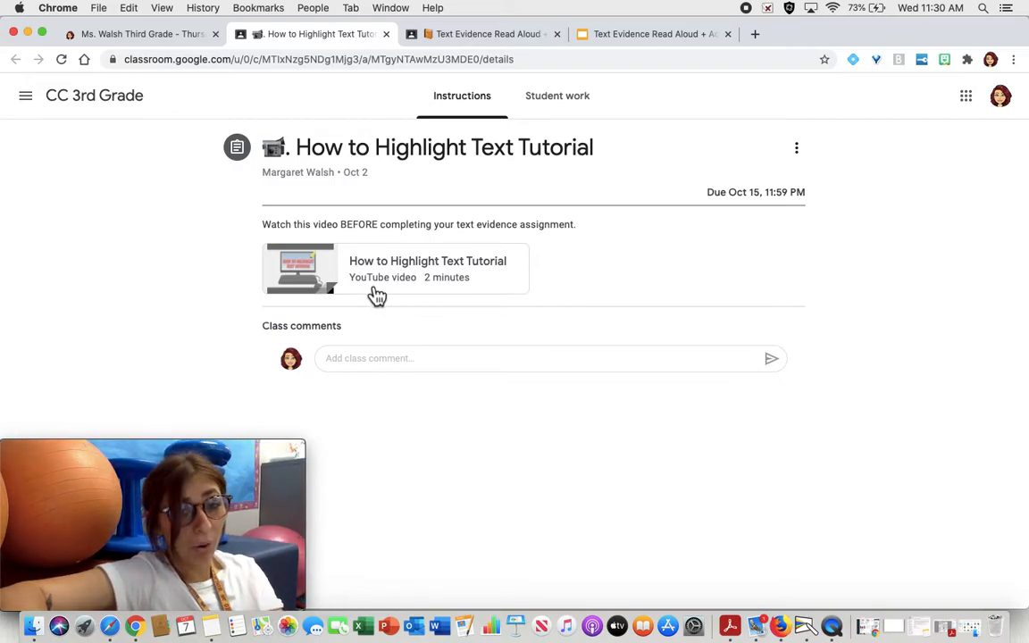
{"action": "mouse_move", "coordinate": [384, 295]}
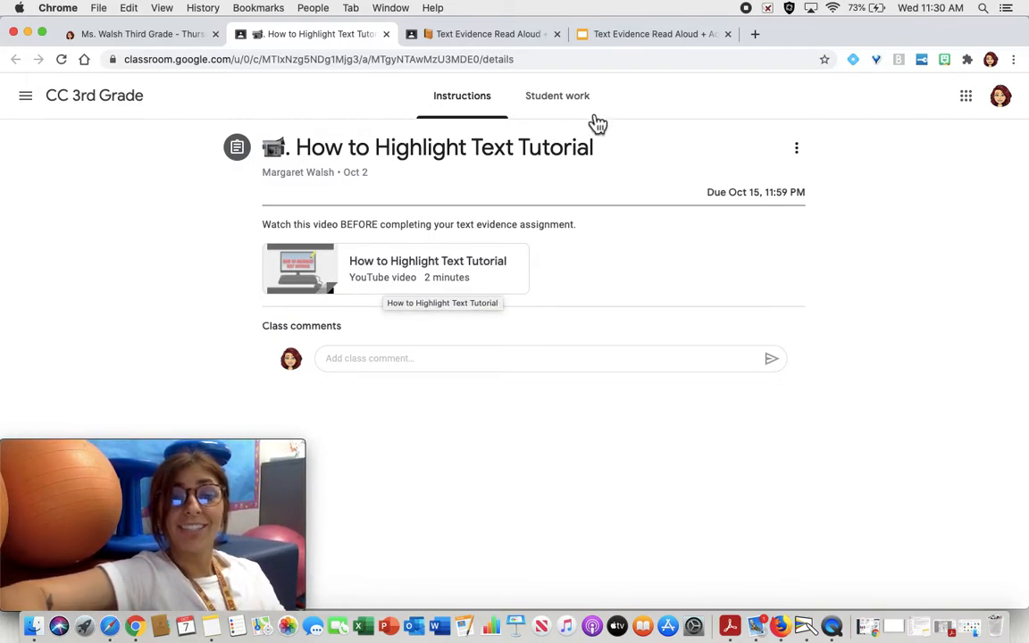
Return to the Text Evidence activity slides tab
{"action": "left_click", "coordinate": [652, 34]}
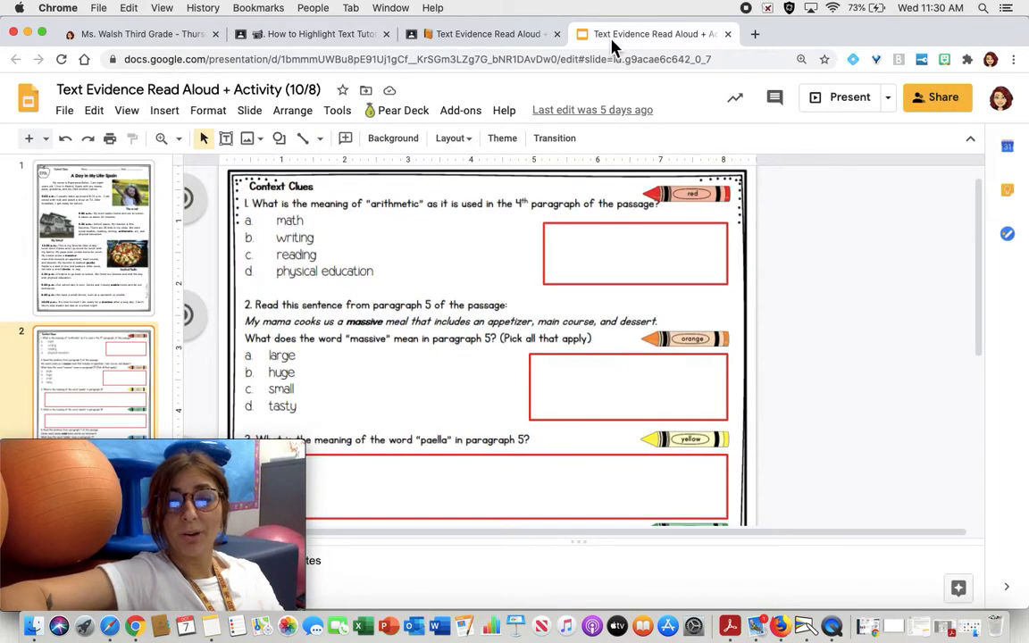
{"action": "mouse_move", "coordinate": [509, 229]}
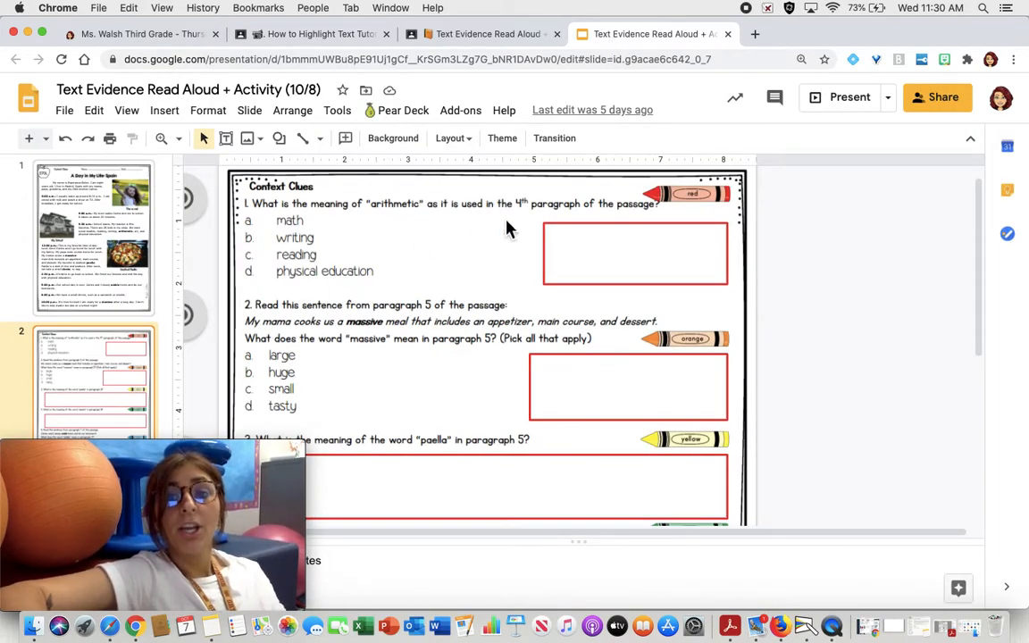
{"action": "mouse_move", "coordinate": [700, 198]}
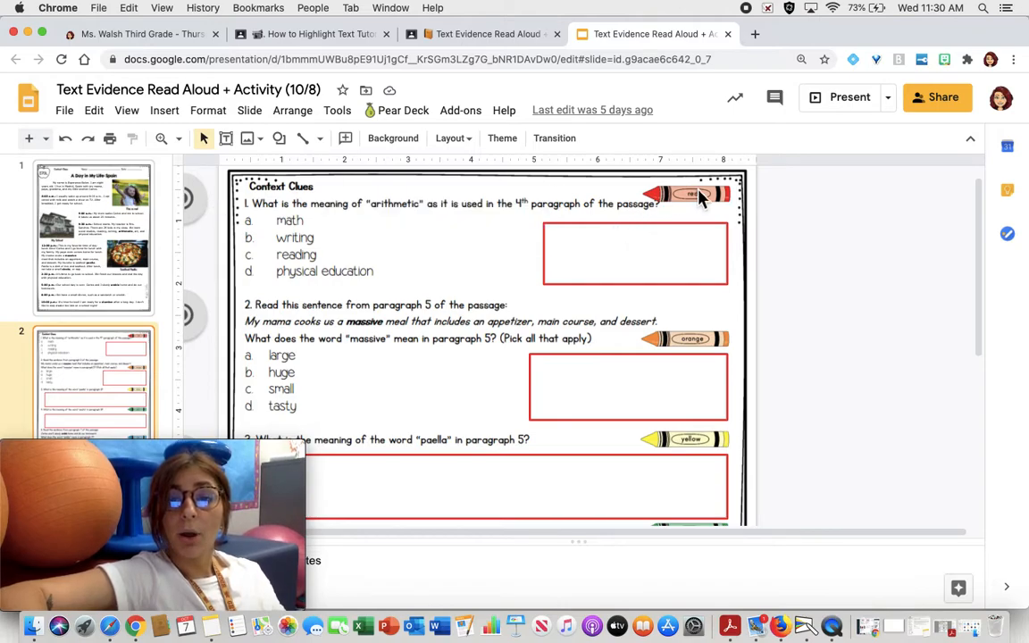
{"action": "mouse_move", "coordinate": [364, 218]}
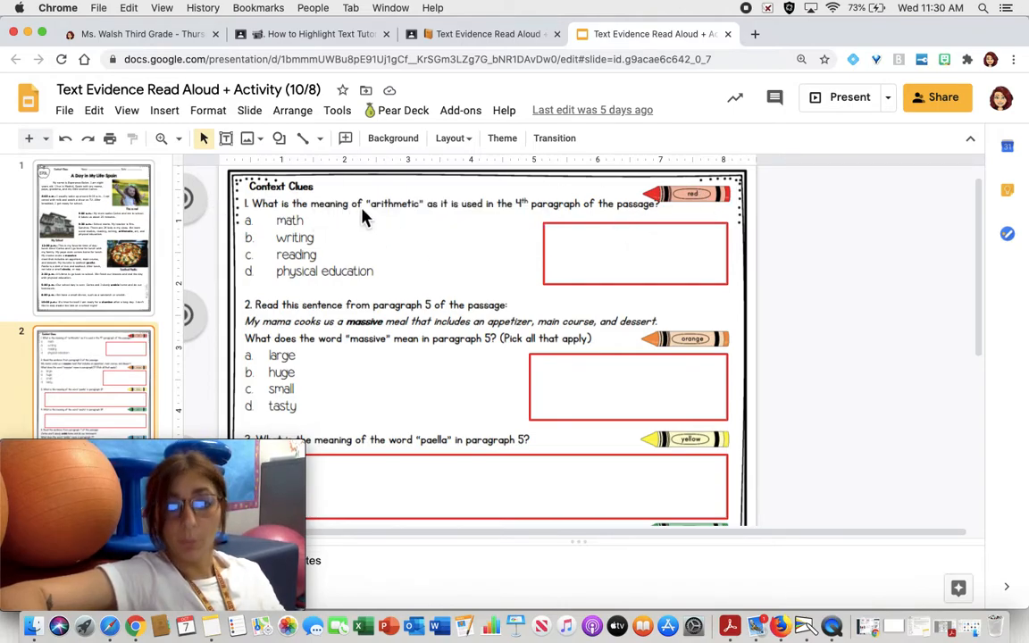
{"action": "mouse_move", "coordinate": [545, 223]}
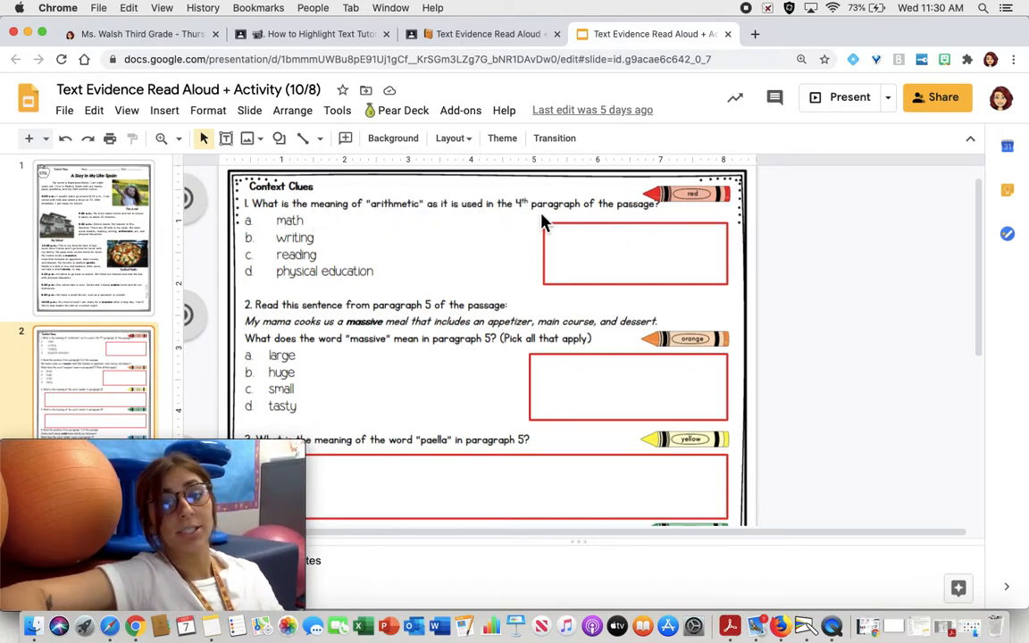
{"action": "mouse_move", "coordinate": [700, 190]}
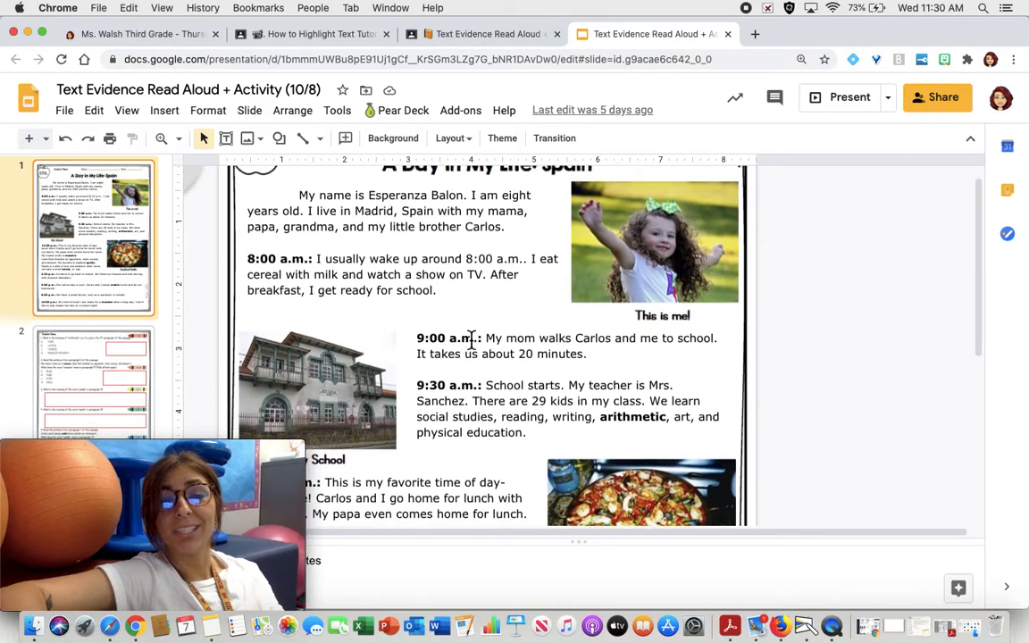
{"action": "scroll", "scroll_direction": "down", "scroll_amount": 3}
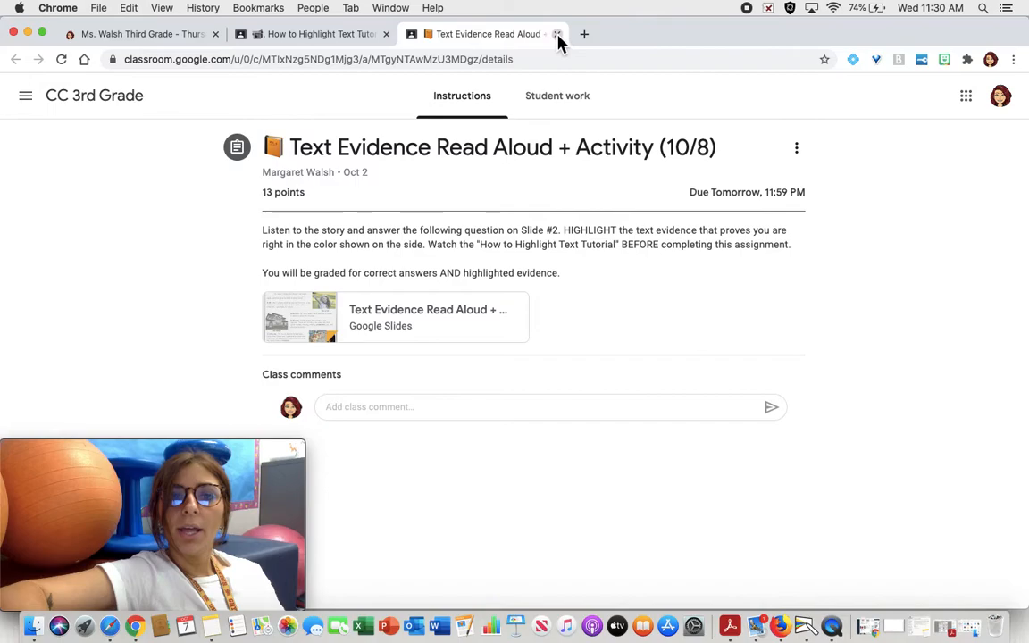
Close the Text Evidence assignment tab, returning to the October 8th schedule page
{"action": "left_click", "coordinate": [557, 34]}
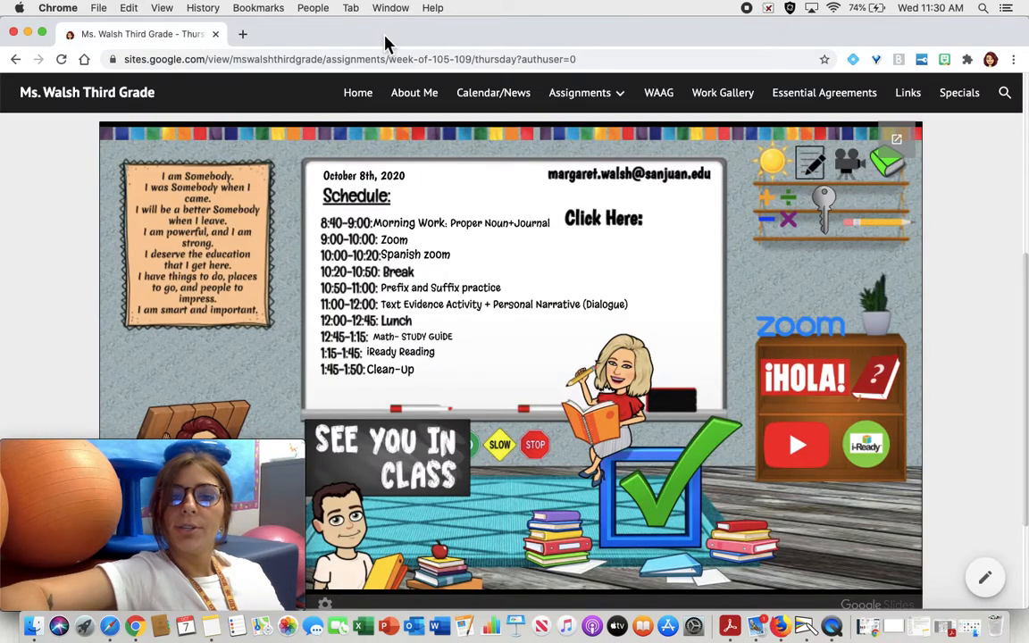
{"action": "mouse_move", "coordinate": [603, 311]}
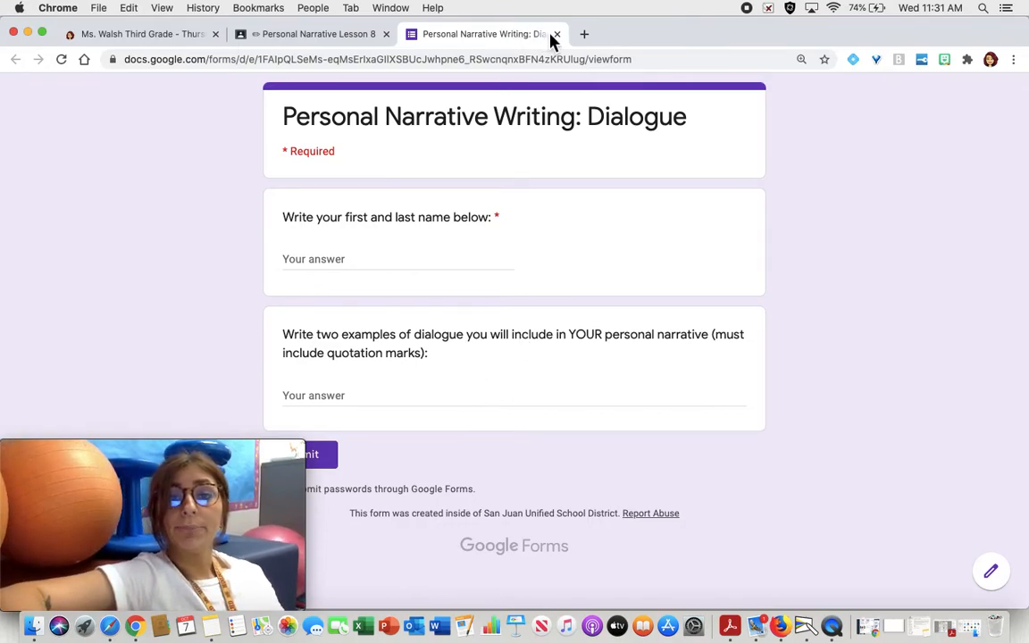
Close the Personal Narrative Writing: Dialogue form tab after reviewing its questions
{"action": "left_click", "coordinate": [556, 34]}
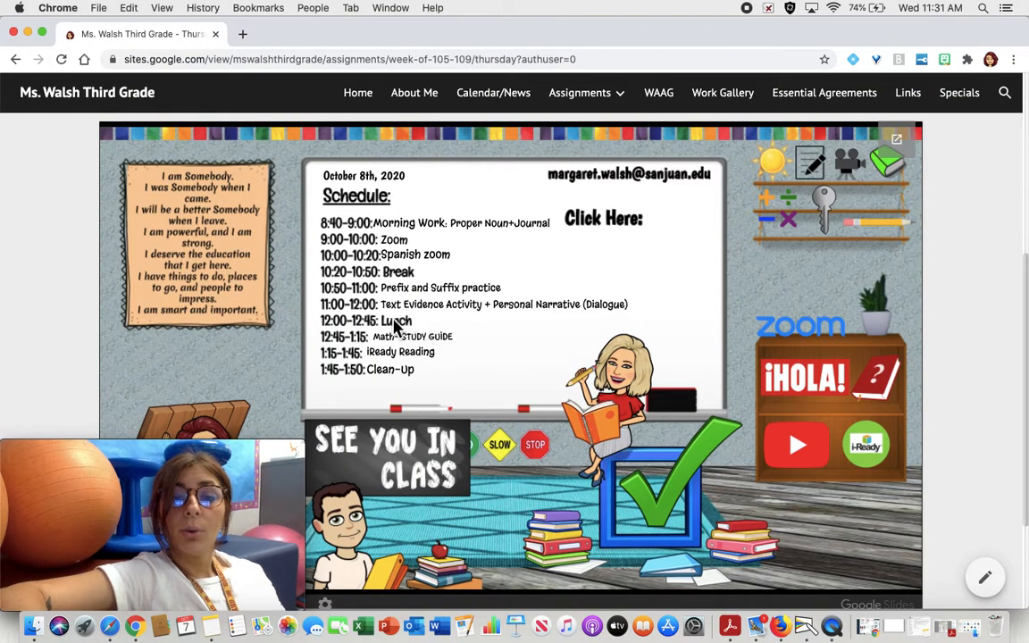
{"action": "scroll", "scroll_direction": "down", "scroll_amount": 3}
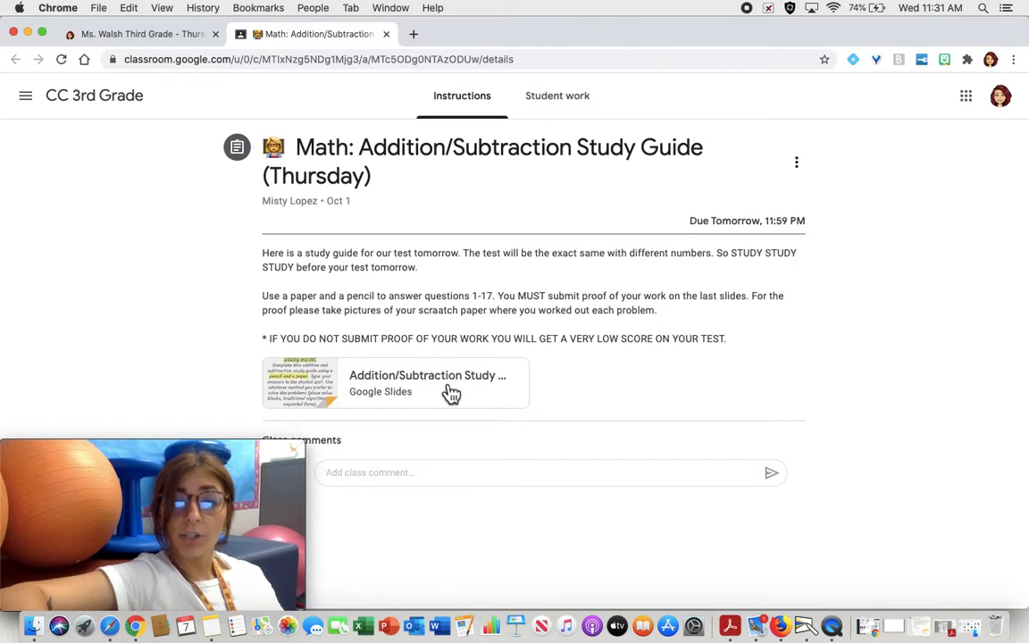
Open the Addition/Subtraction Study Guide Slides attachment, then return to the Ms. Walsh schedule tab
{"action": "left_click", "coordinate": [427, 382]}
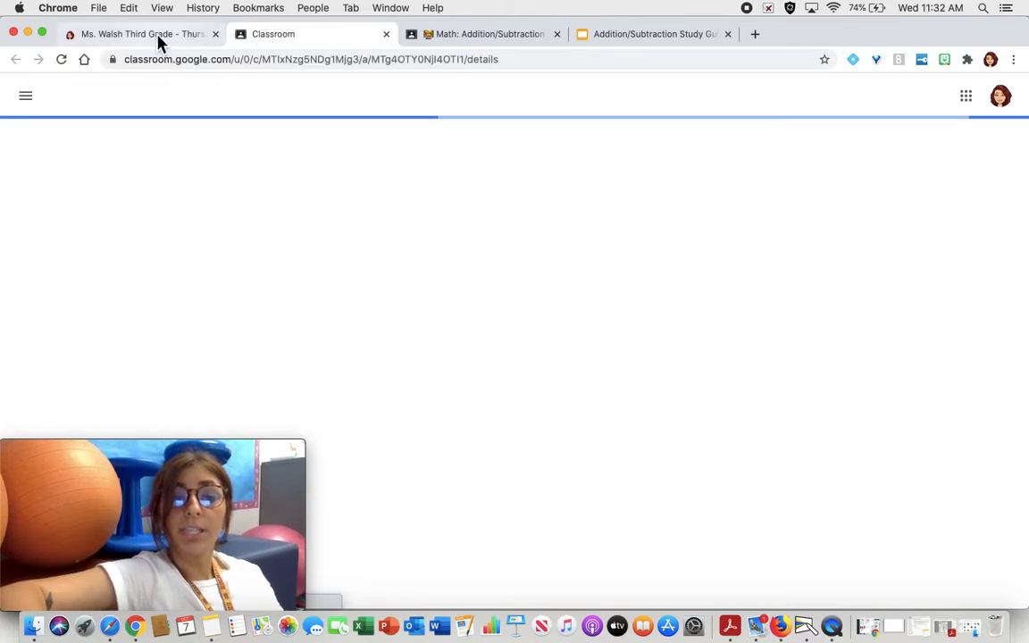
{"action": "left_click", "coordinate": [140, 34]}
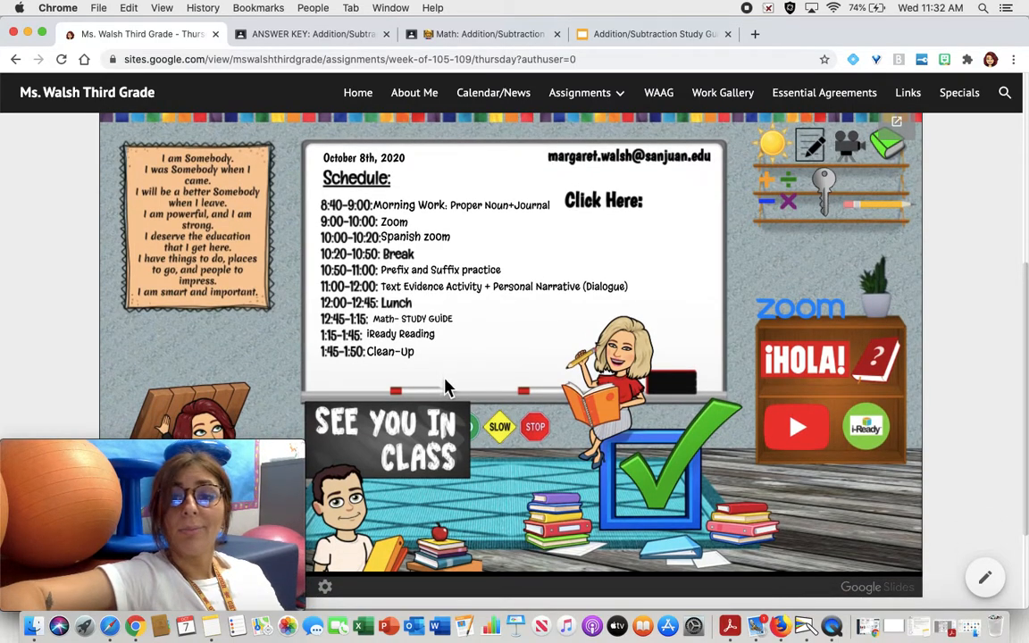
{"action": "mouse_move", "coordinate": [500, 289]}
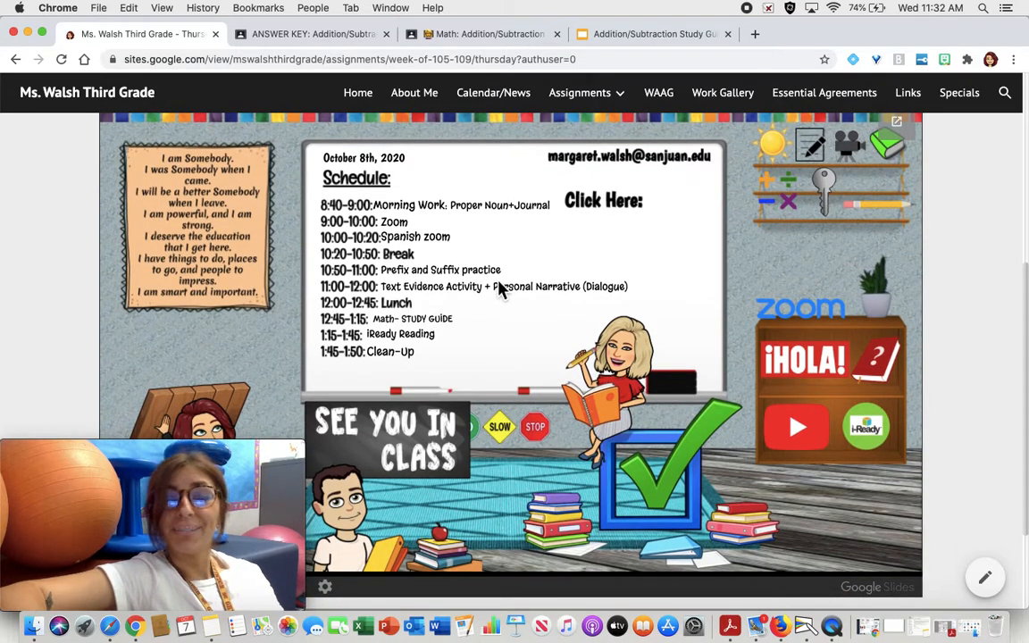